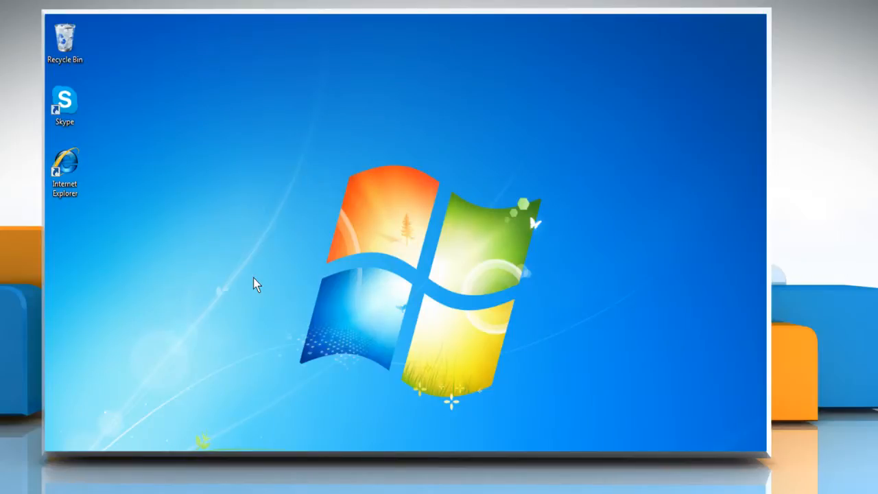
{"action": "mouse_move", "coordinate": [131, 159]}
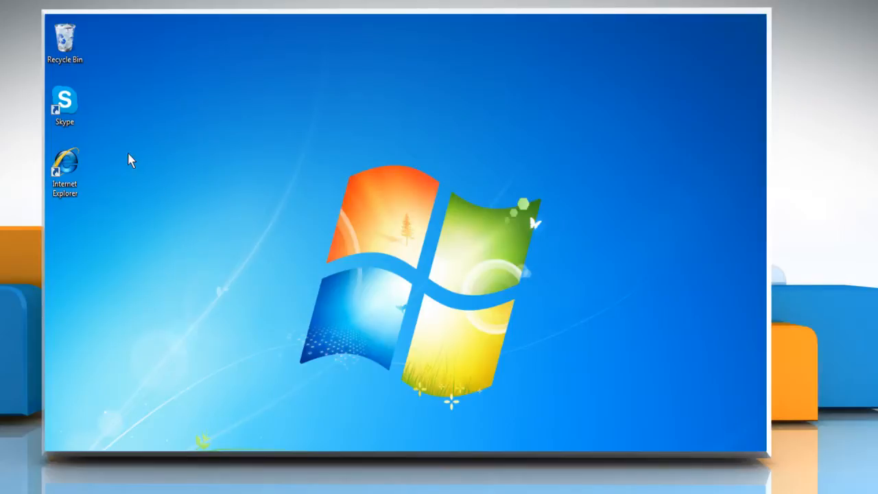
Step: Show the context menu for the Skype desktop shortcut
{"action": "right_click", "coordinate": [65, 107]}
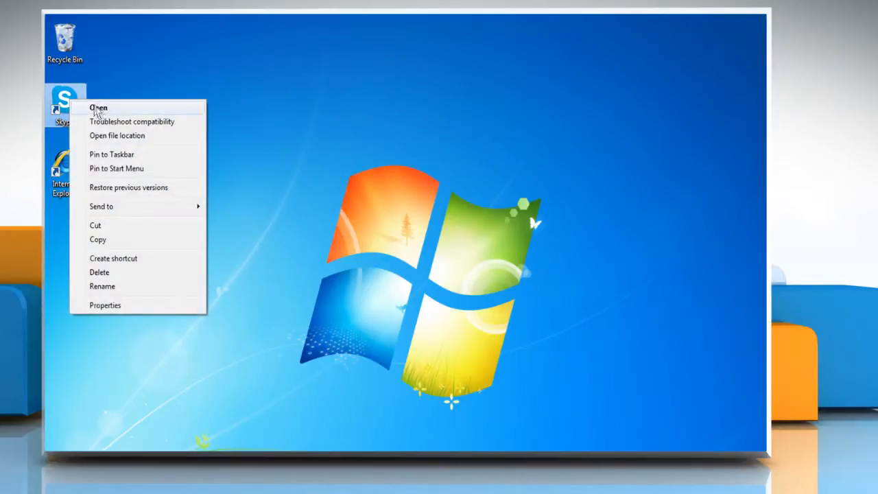
Step: Launch Skype and sign in with the saved account, reaching Skype Home
{"action": "left_click", "coordinate": [97, 107]}
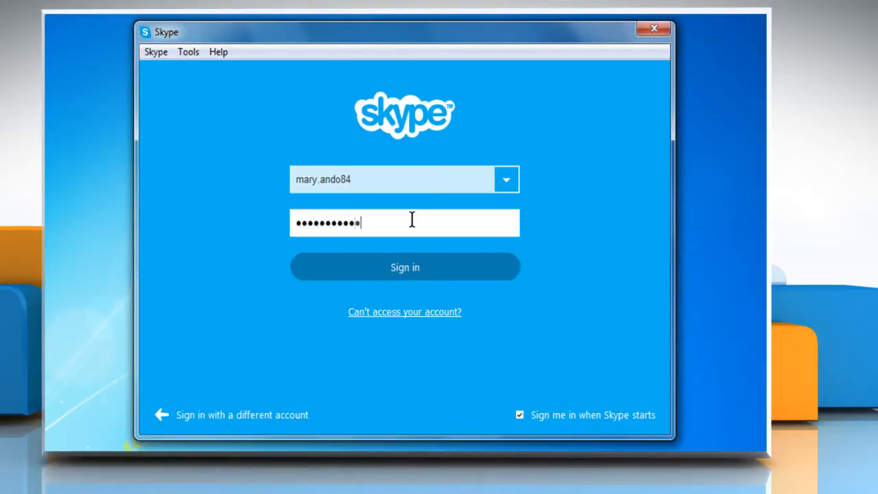
{"action": "left_click", "coordinate": [403, 266]}
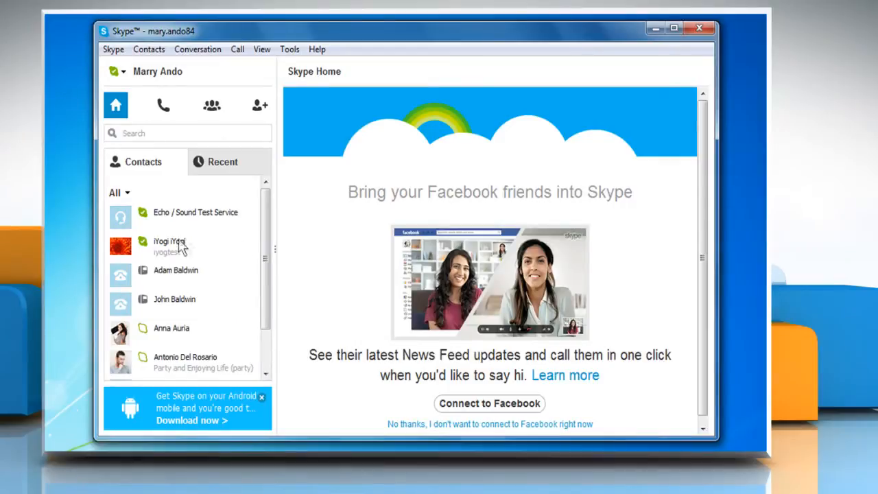
Step: Start a voice call to the contact iYogi iYogi
{"action": "left_click", "coordinate": [170, 247]}
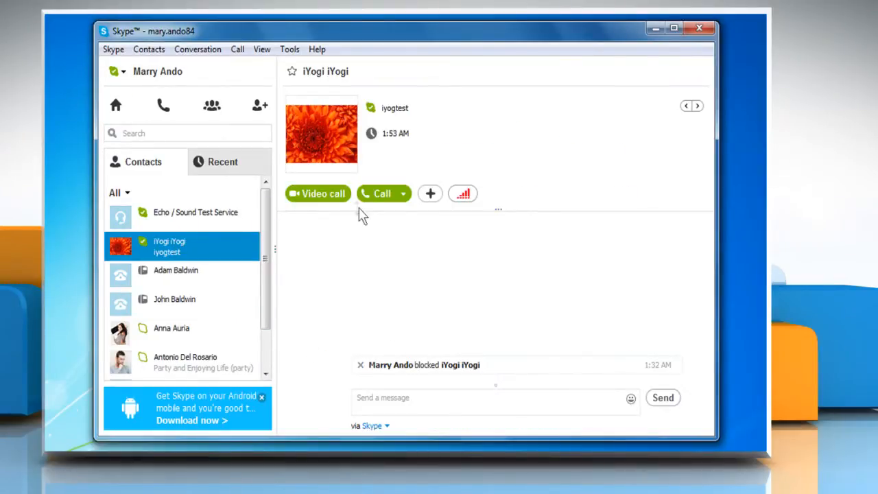
{"action": "left_click", "coordinate": [317, 192]}
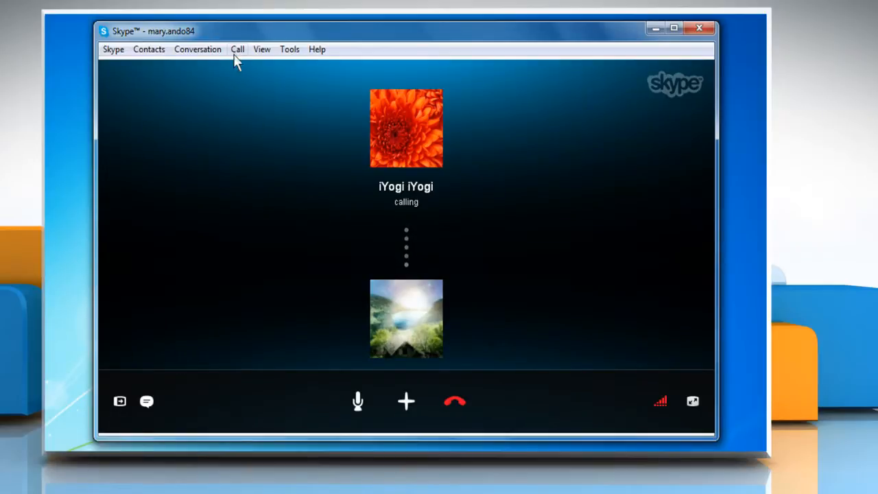
Step: Bring up the in-call dial pad and try entering digits such as 5
{"action": "left_click", "coordinate": [237, 49]}
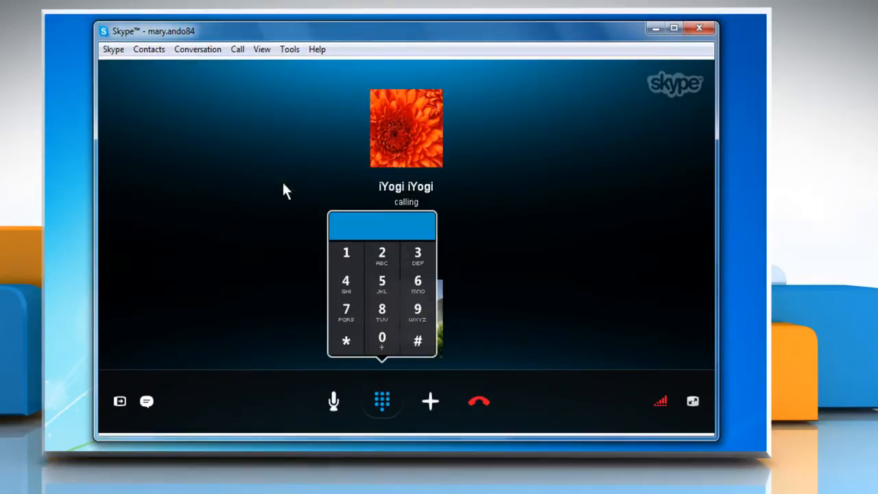
{"action": "left_click", "coordinate": [381, 280]}
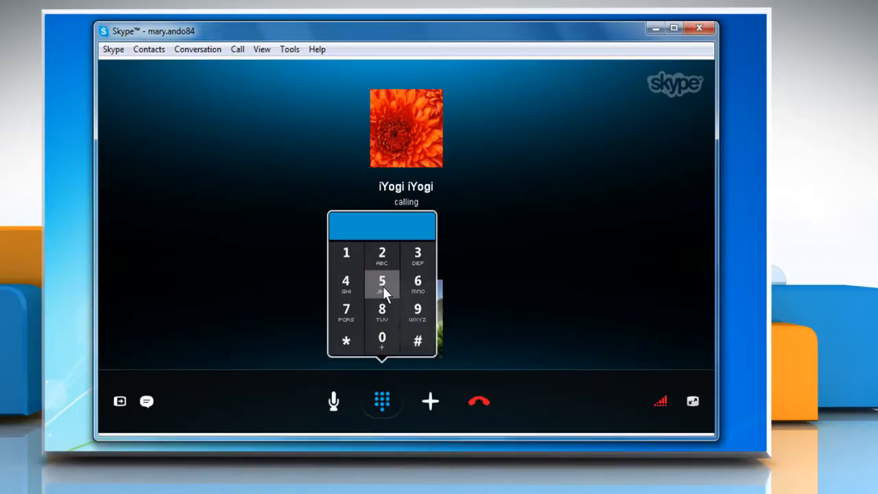
{"action": "left_click", "coordinate": [478, 401]}
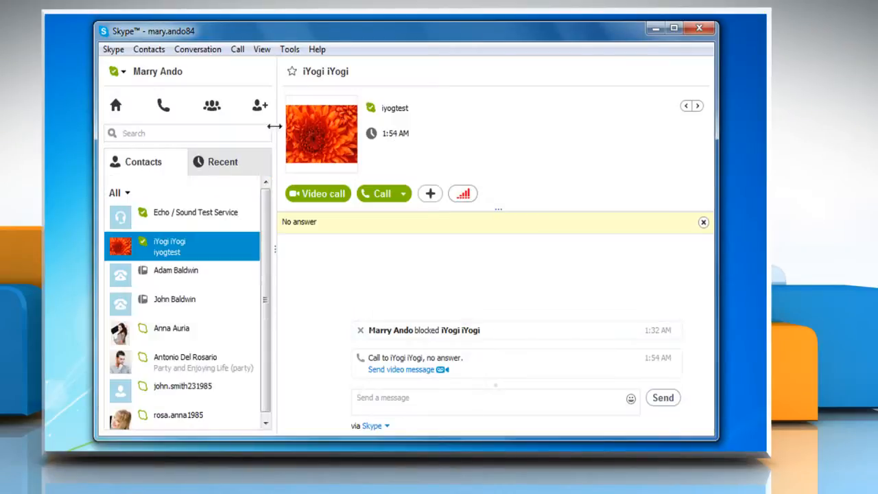
Step: Quit Skype and open the Control Panel from the Start menu
{"action": "left_click", "coordinate": [113, 49]}
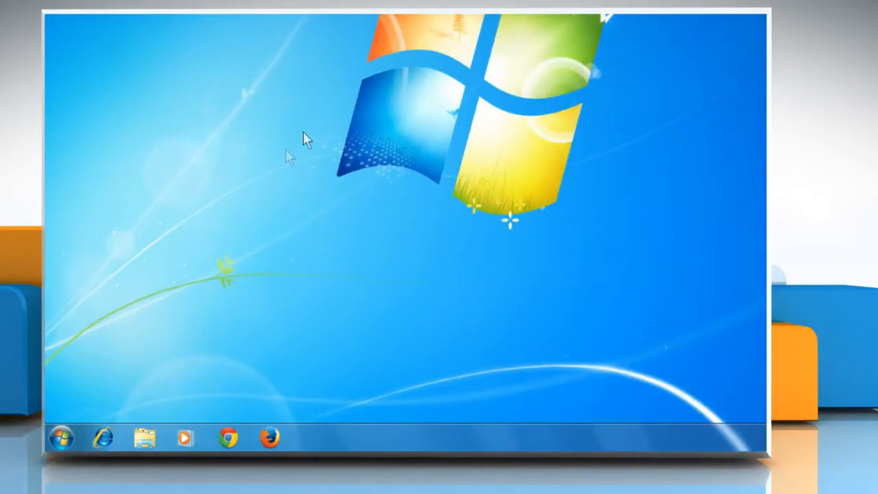
{"action": "left_click", "coordinate": [61, 439]}
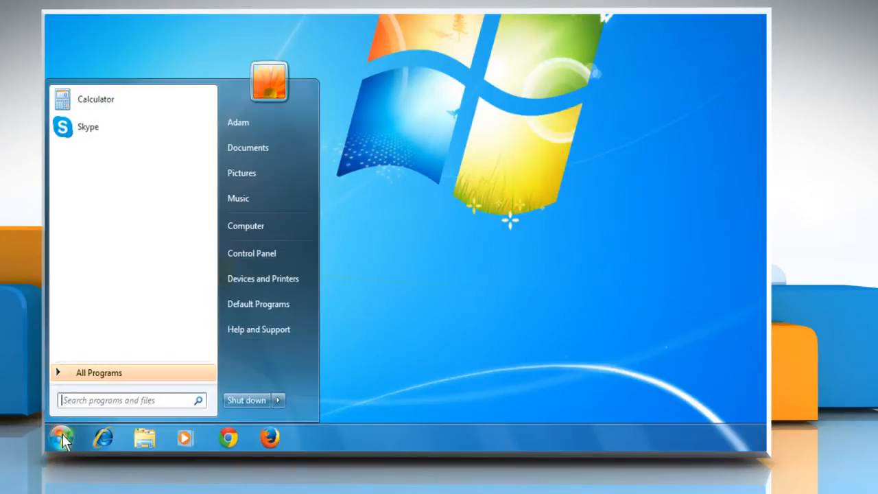
{"action": "mouse_move", "coordinate": [252, 253]}
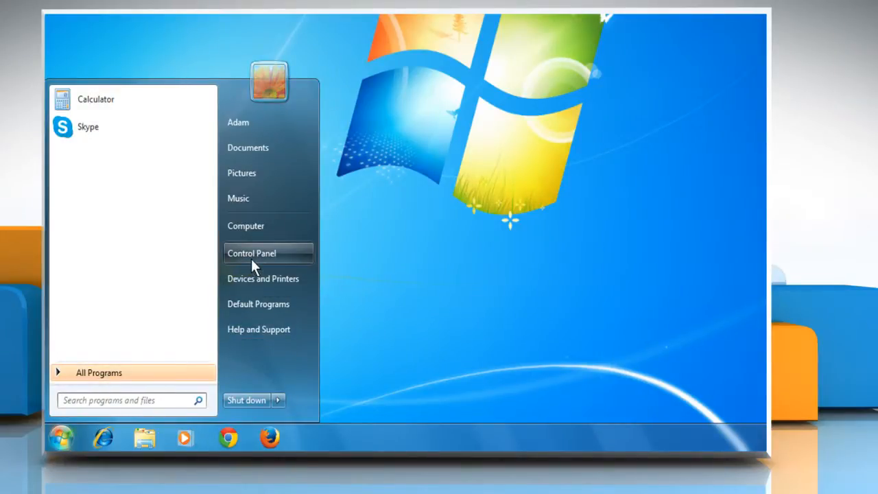
{"action": "left_click", "coordinate": [252, 252]}
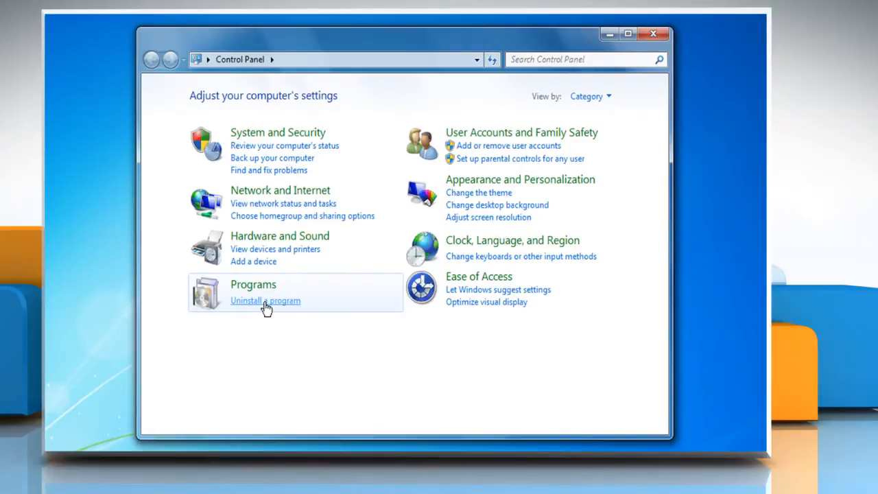
Step: Uninstall Skype™ 6.16 via Programs and Features and close the window
{"action": "left_click", "coordinate": [266, 300]}
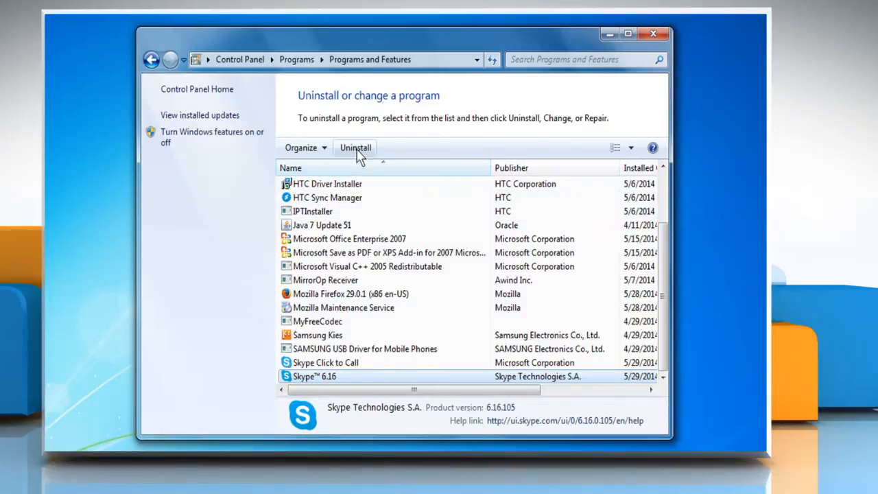
{"action": "left_click", "coordinate": [356, 148]}
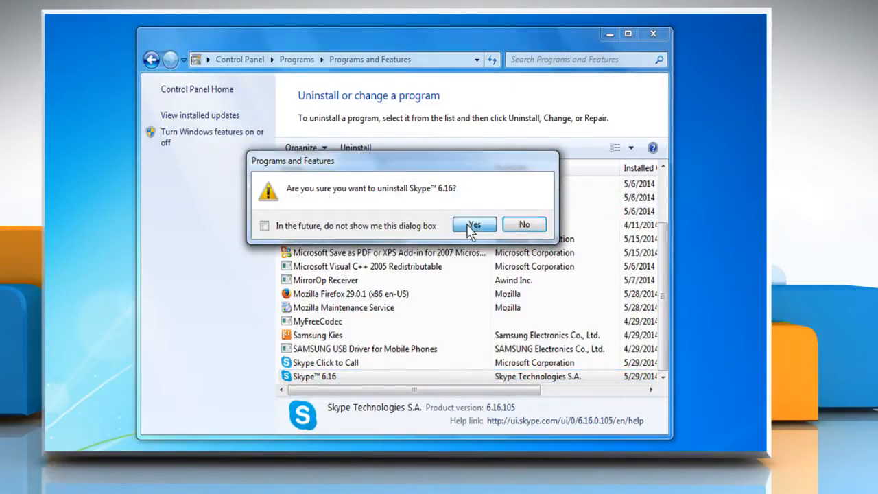
{"action": "left_click", "coordinate": [473, 225]}
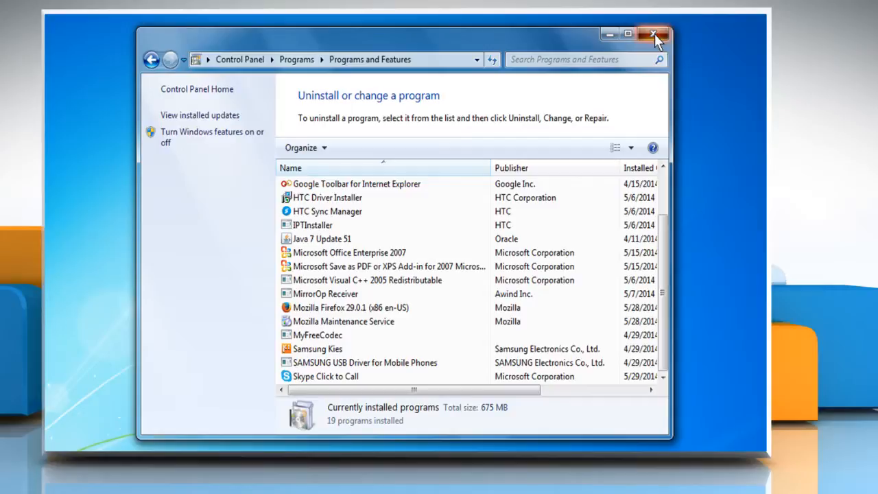
{"action": "left_click", "coordinate": [653, 34]}
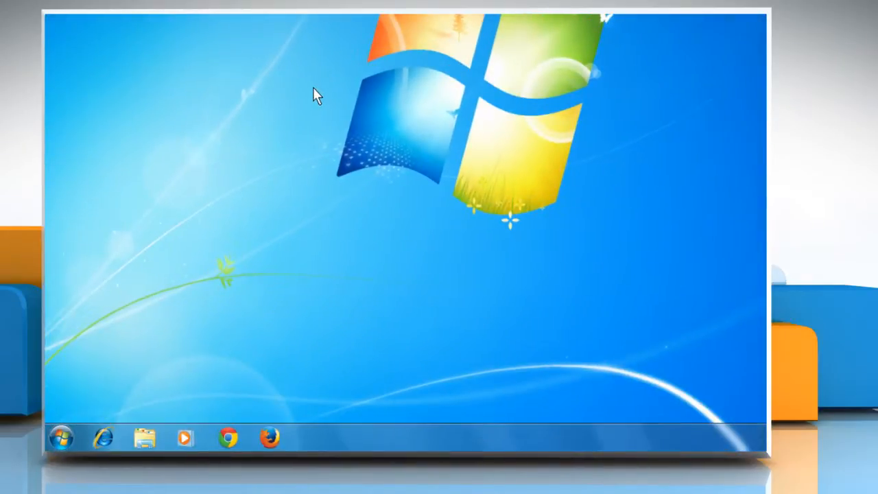
Step: Use Run with %appdata%\skype to open Skype's leftover Roaming folder
{"action": "left_click", "coordinate": [60, 436]}
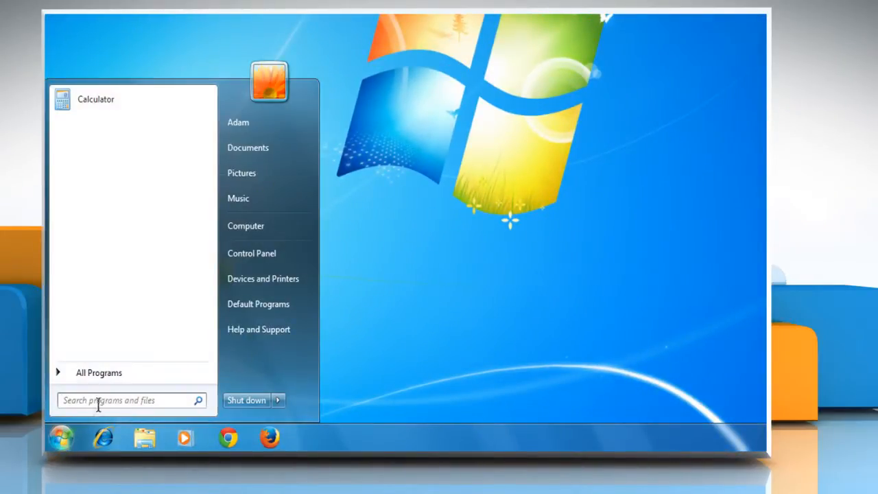
{"action": "type", "text": "Ru"}
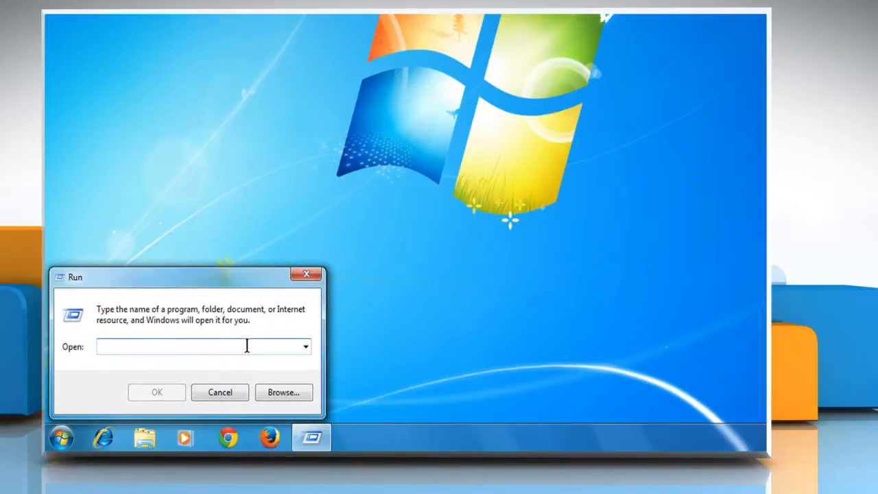
{"action": "type", "text": "%appdata%\\skype"}
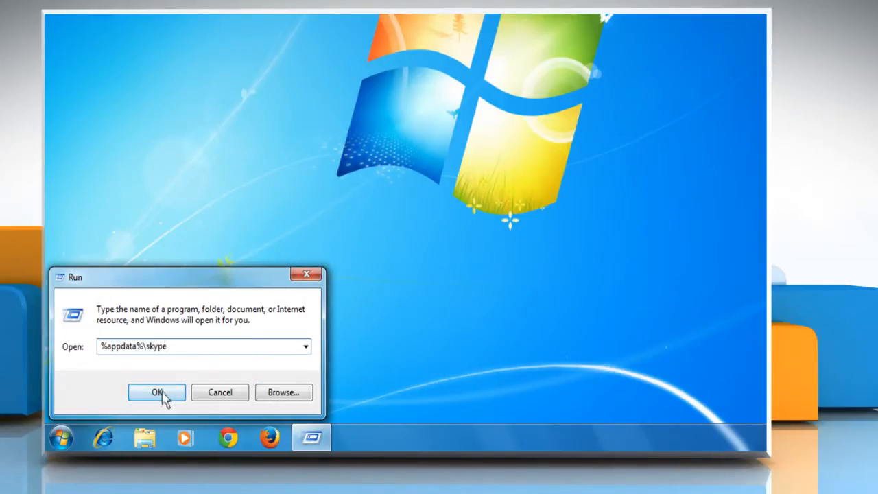
{"action": "left_click", "coordinate": [157, 393]}
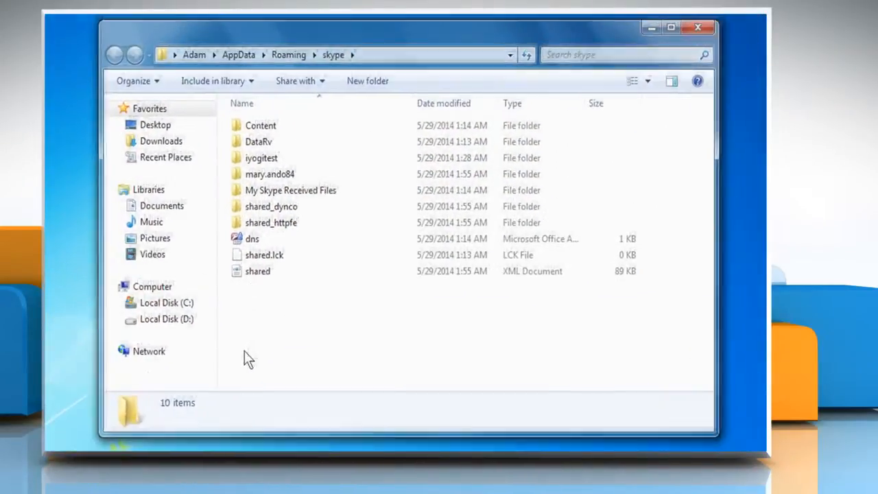
Step: Delete shared.xml from Skype's AppData folder and go to %programfiles%
{"action": "right_click", "coordinate": [258, 273]}
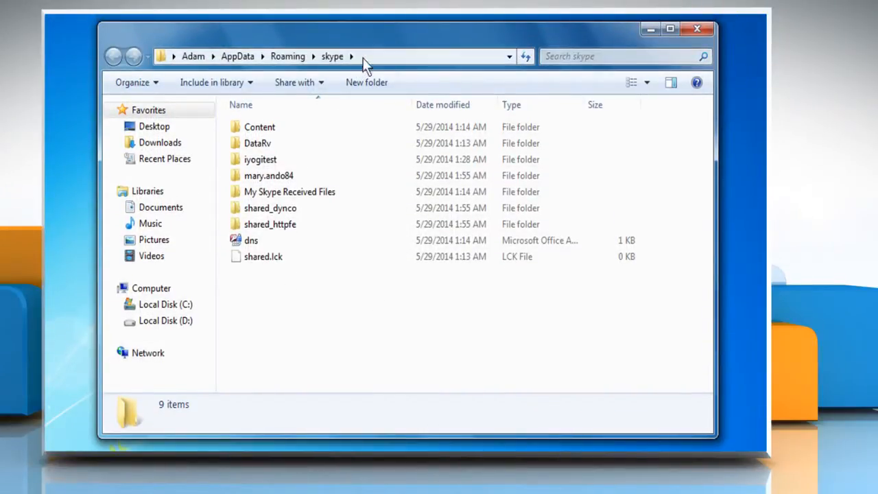
{"action": "type", "text": "%pr"}
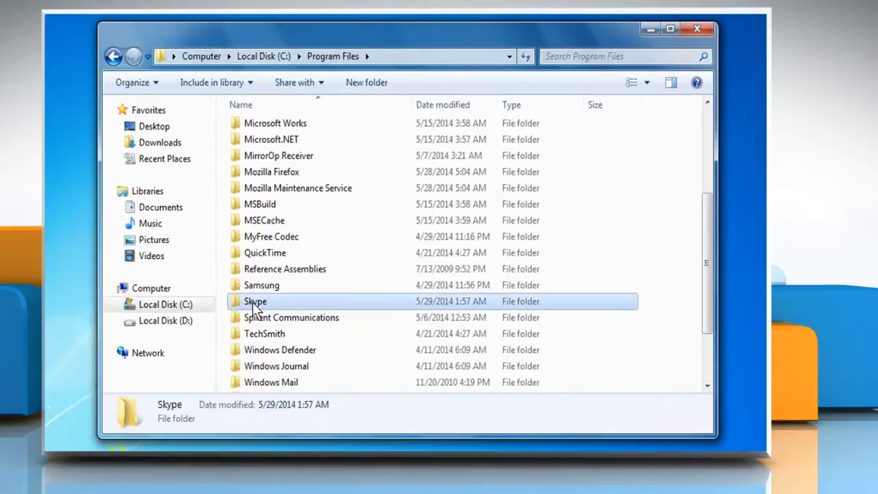
Step: Delete the Skype folder from C:\Program Files and close Explorer
{"action": "right_click", "coordinate": [255, 302]}
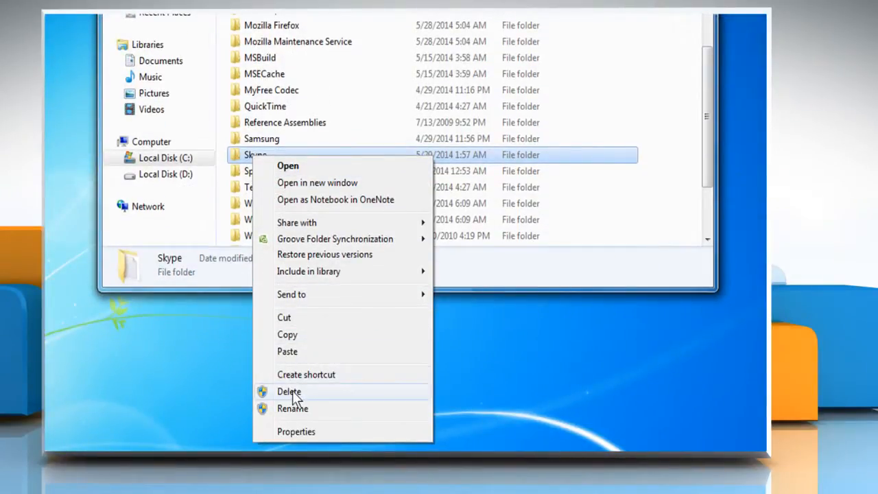
{"action": "left_click", "coordinate": [288, 391]}
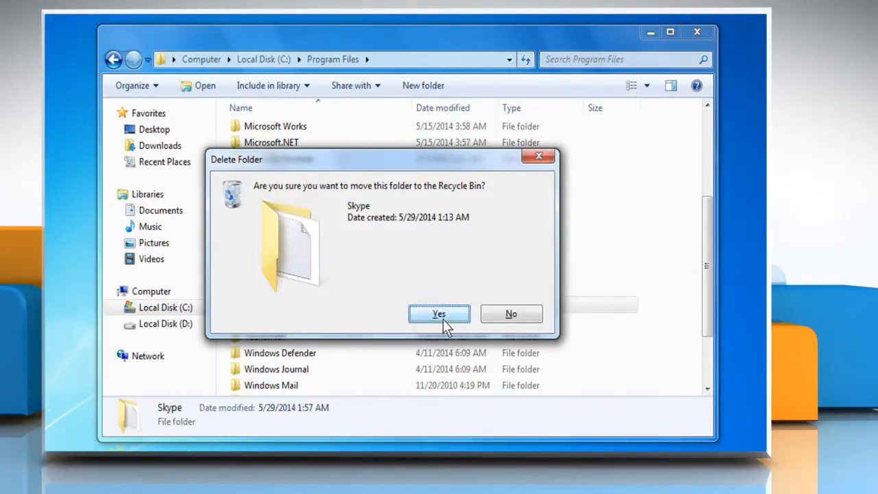
{"action": "left_click", "coordinate": [439, 313]}
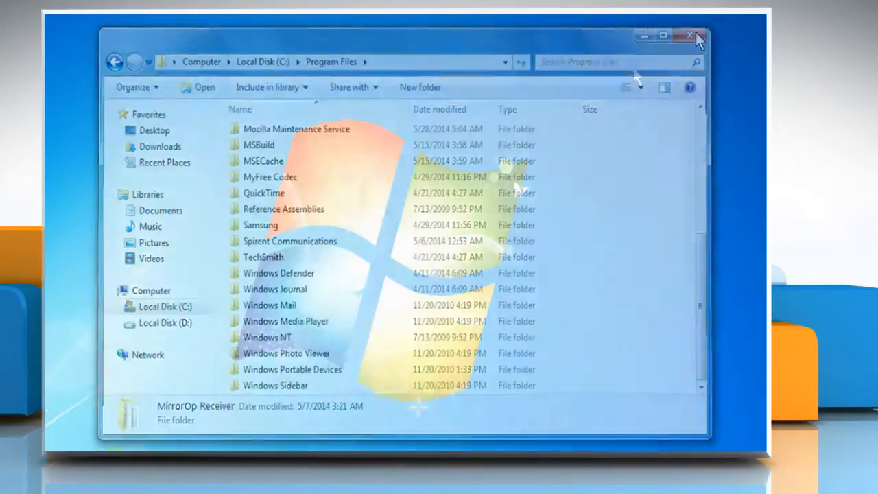
{"action": "left_click", "coordinate": [690, 36]}
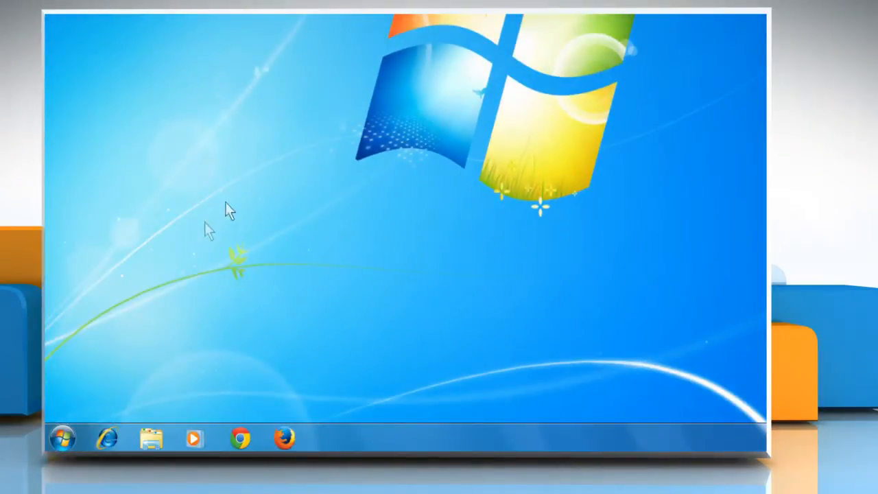
Step: Open the Downloads folder containing the SkypeSetup installer
{"action": "left_click", "coordinate": [62, 438]}
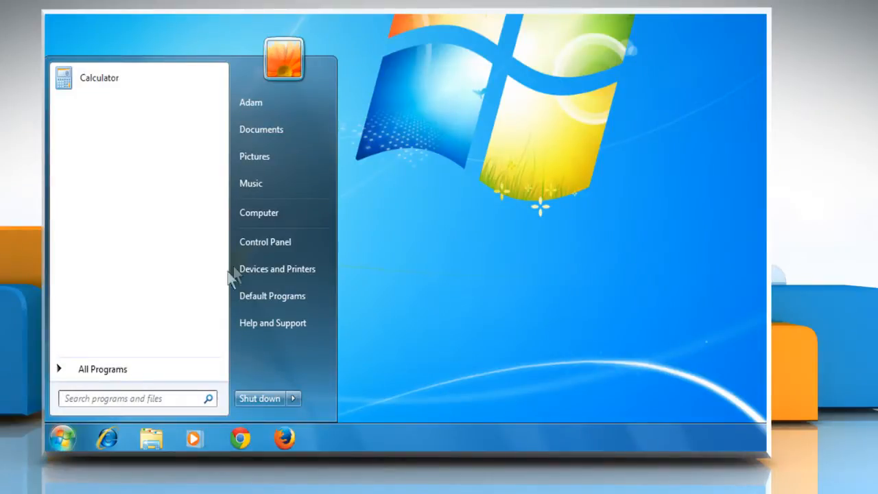
{"action": "left_click", "coordinate": [258, 211]}
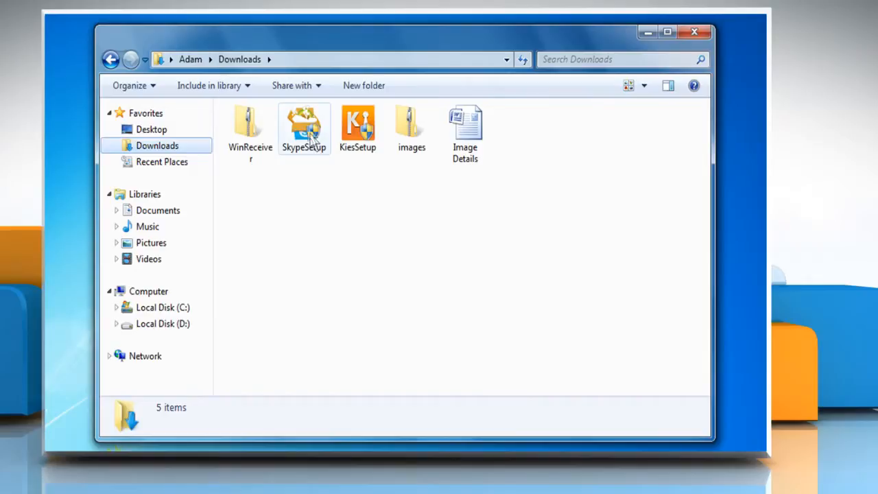
Step: Run SkypeSetup, accept the terms and continue with Bing and MSN offers unchecked
{"action": "double_click", "coordinate": [305, 126]}
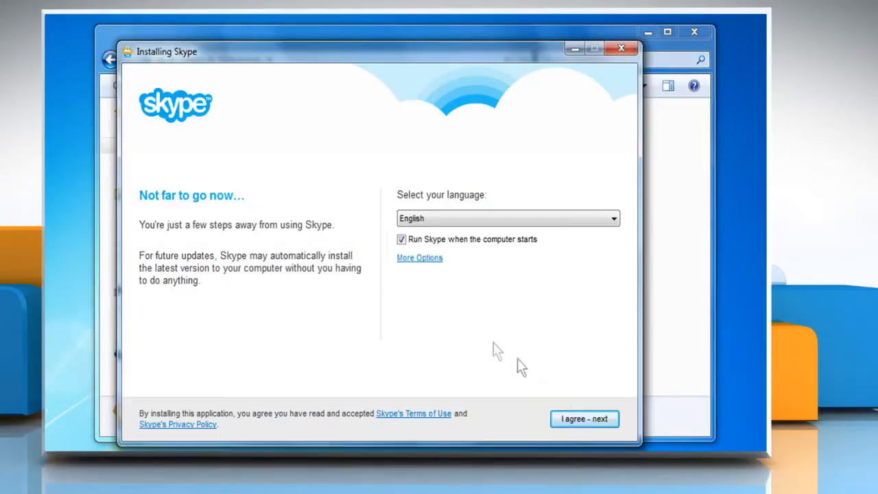
{"action": "left_click", "coordinate": [585, 419]}
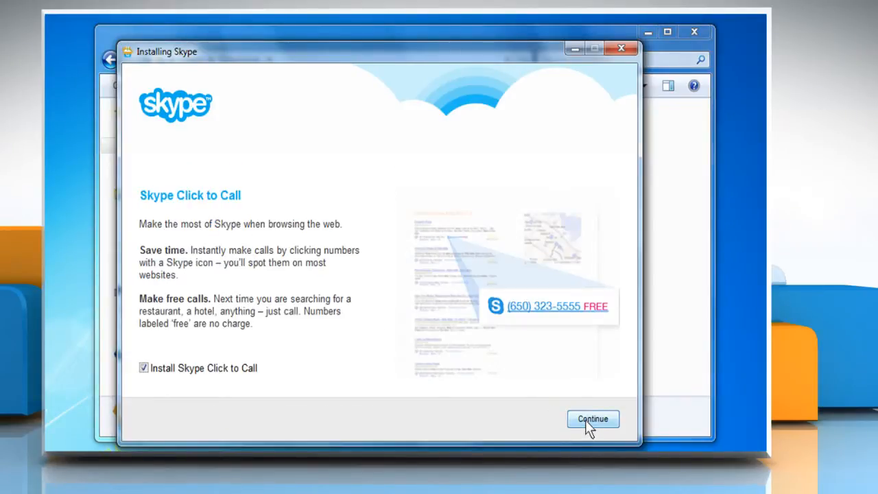
{"action": "left_click", "coordinate": [593, 418]}
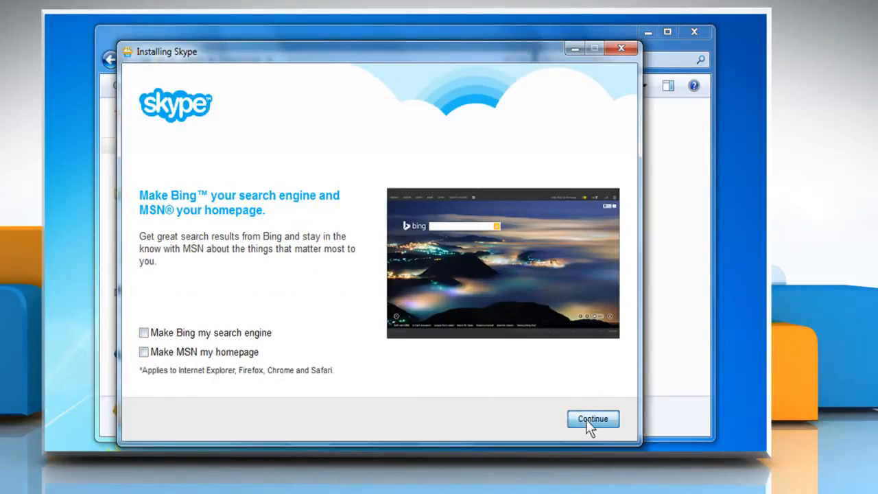
{"action": "left_click", "coordinate": [592, 420]}
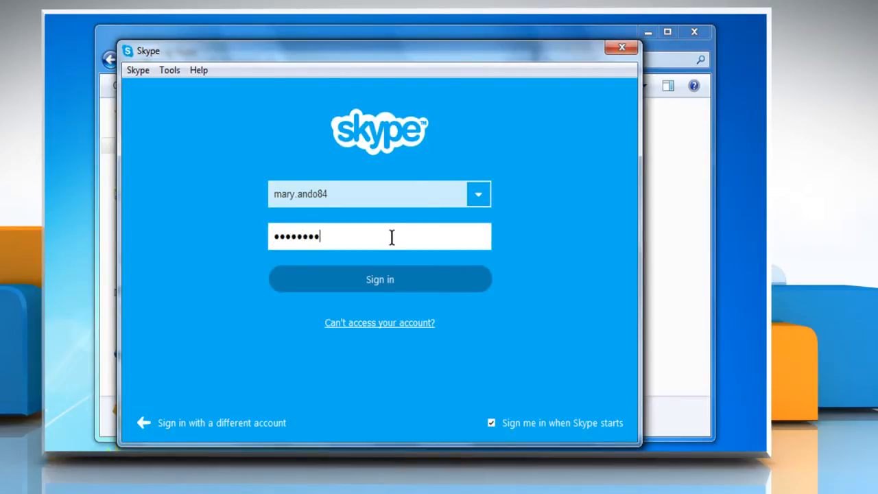
Step: Sign back in to the existing Skype account
{"action": "left_click", "coordinate": [379, 280]}
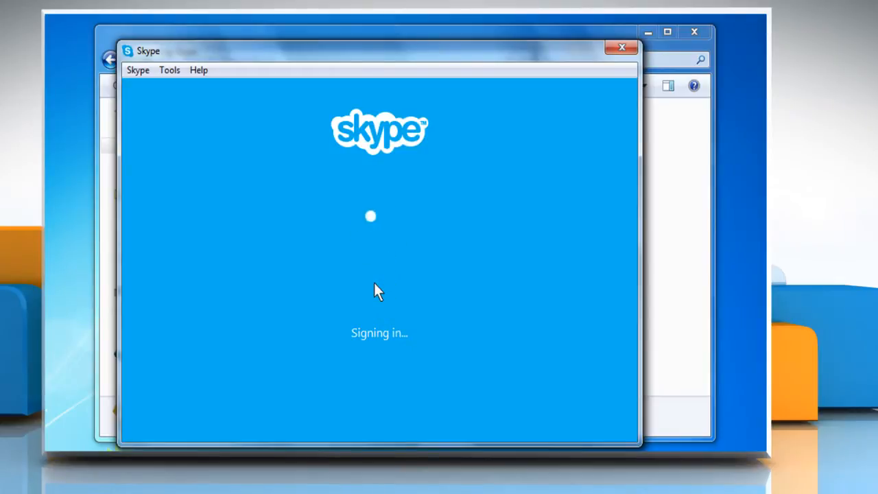